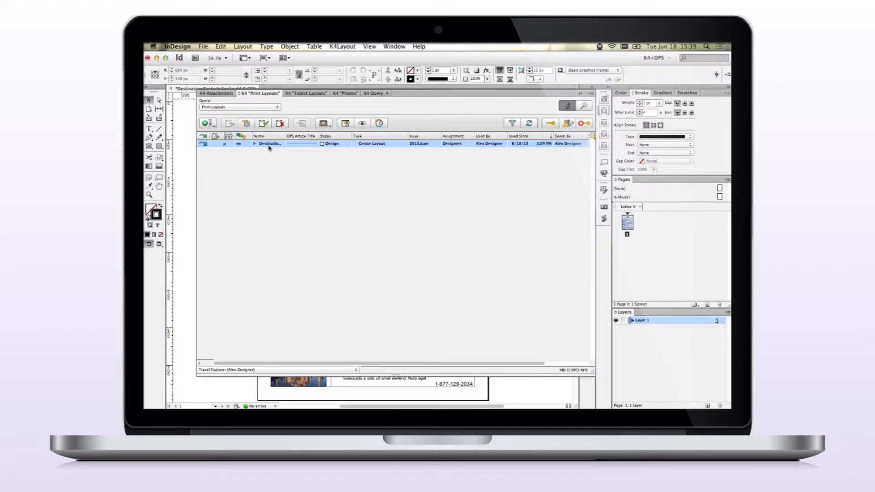
Step: Start a Tablet-channel workflow from the print layout, named Destination Guide, with the iPad Portrait variant
right_click(268, 143)
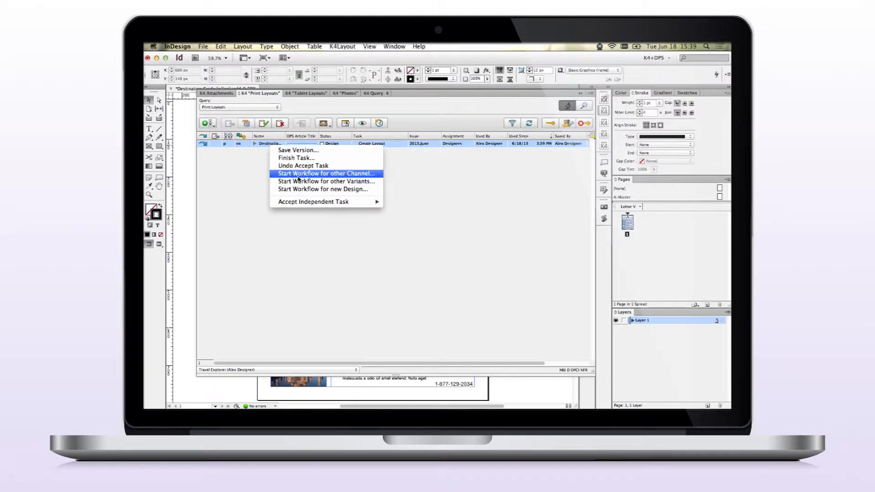
click(325, 173)
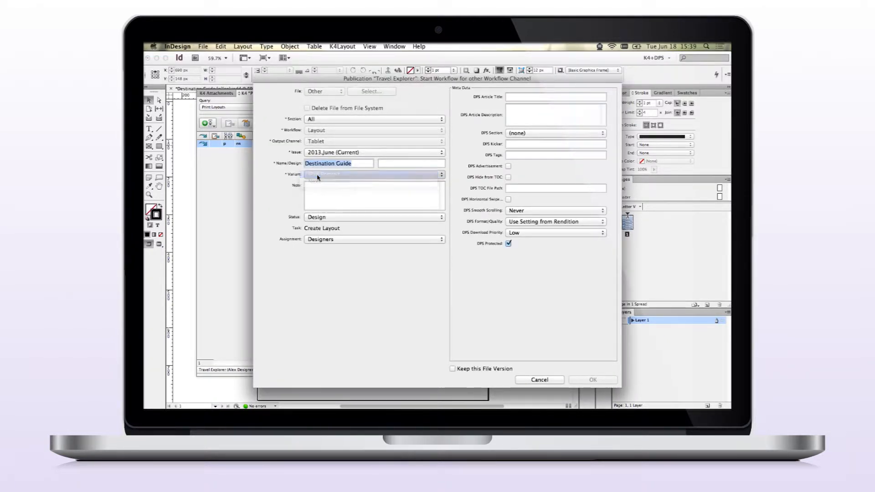
click(373, 174)
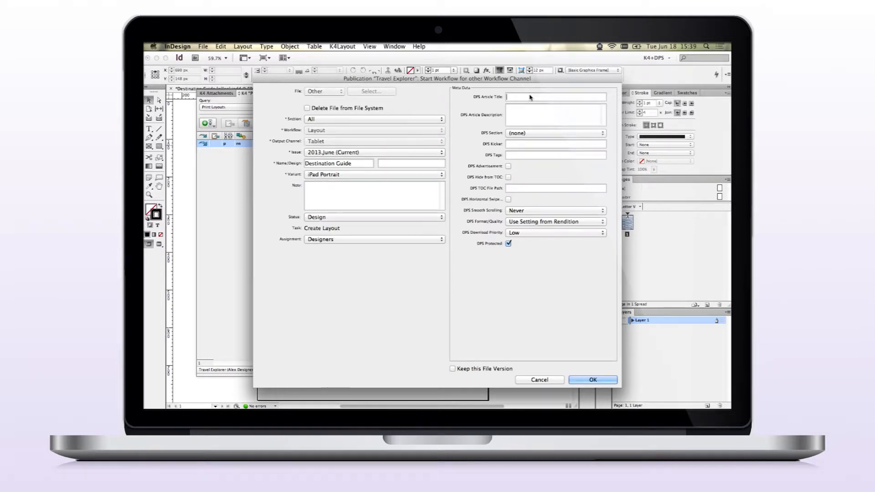
text(Destination Gui)
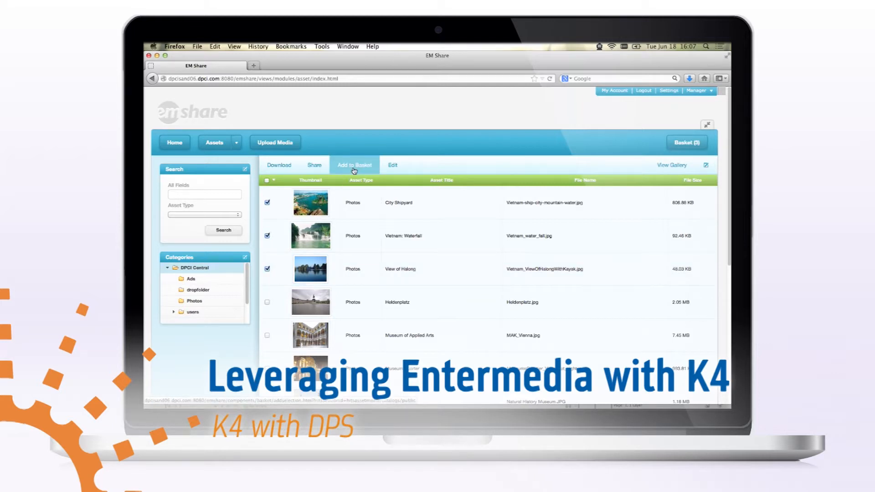
Step: Add the three checked Vietnam photos to the basket, select them all and bring up the Share options
click(687, 143)
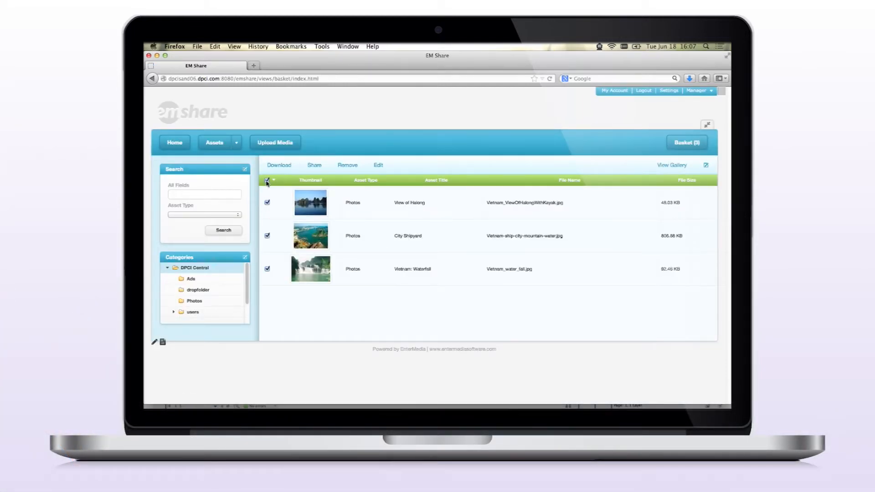
click(314, 165)
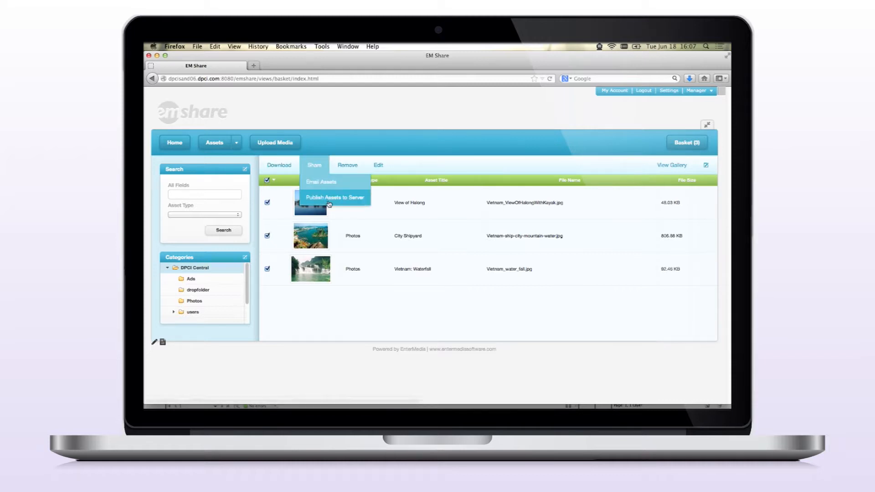
click(334, 198)
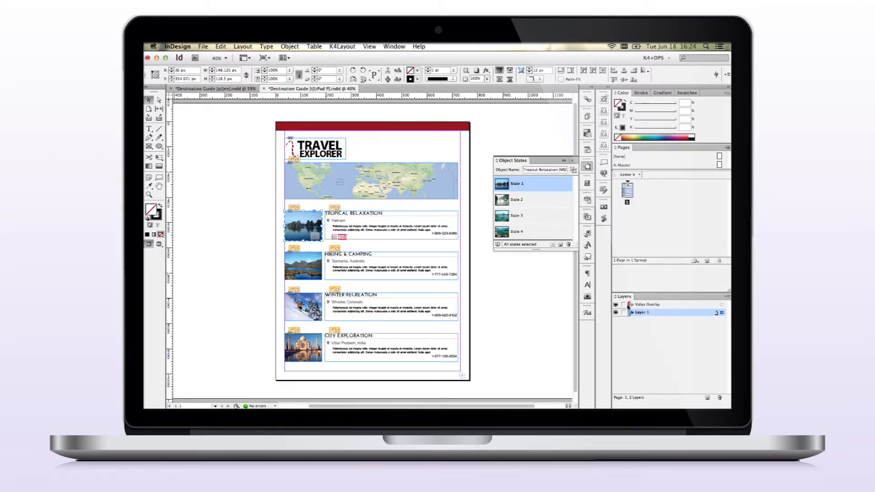
Step: Switch the Video Overlay multi-state object to its Invisible state
click(645, 305)
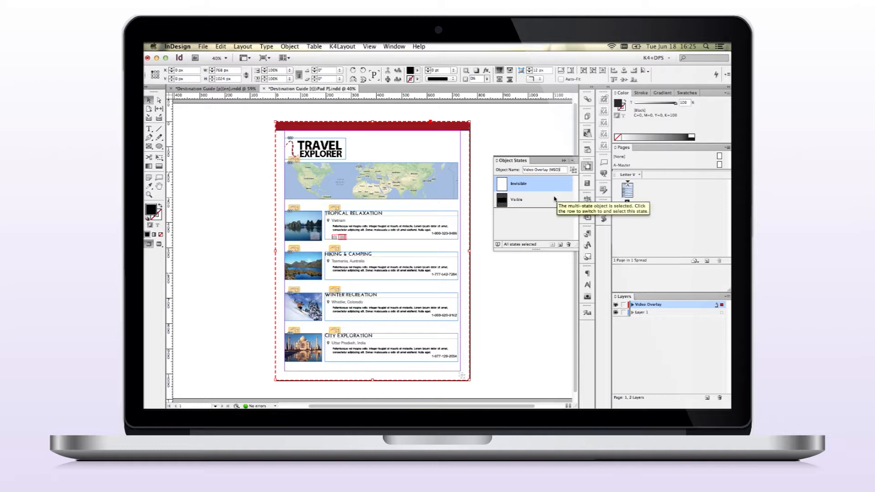
click(516, 199)
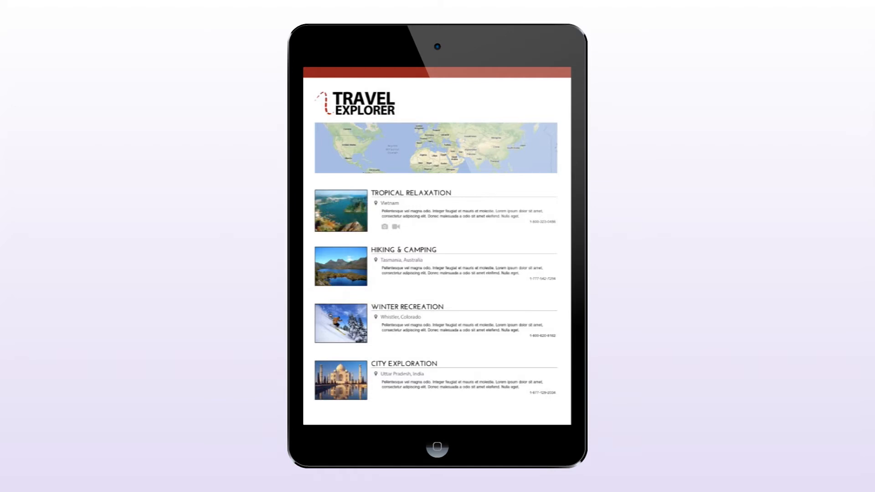
Step: Tap the Tropical Relaxation entry in the Travel Explorer guide on the iPad
click(385, 227)
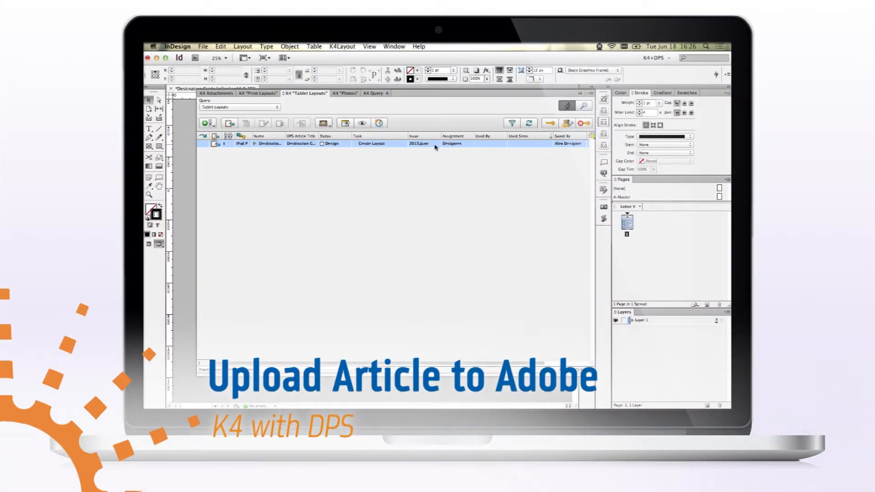
Step: Bring up the automated task options for the iPad Portrait Destination Guide layout
right_click(436, 143)
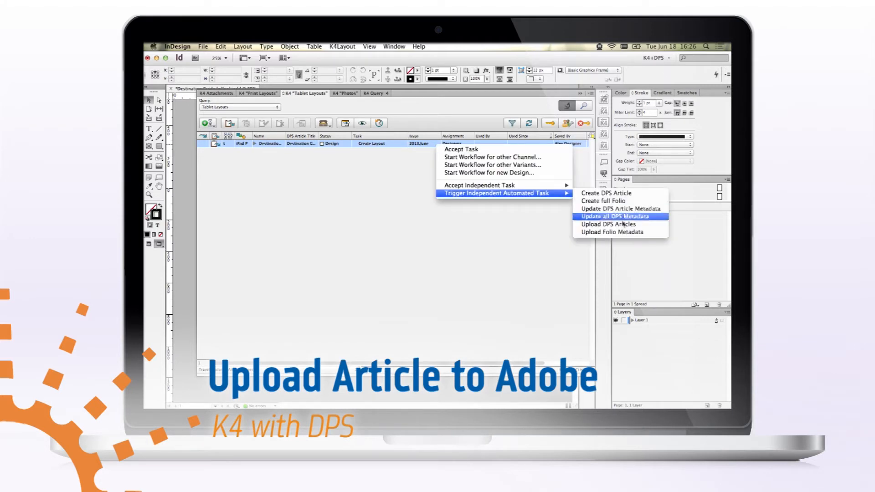
mouse_move(608, 224)
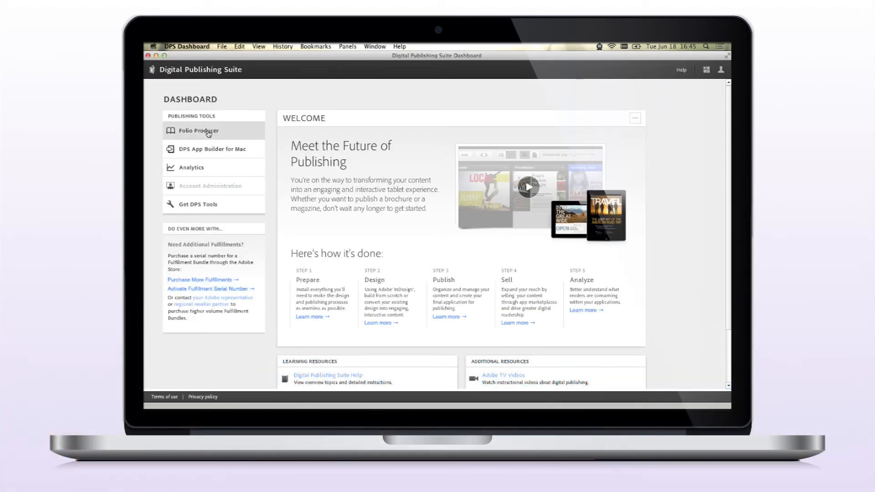
Step: Enter Folio Producer from the Dashboard's Publishing Tools to reach the 2013.June folio
click(196, 130)
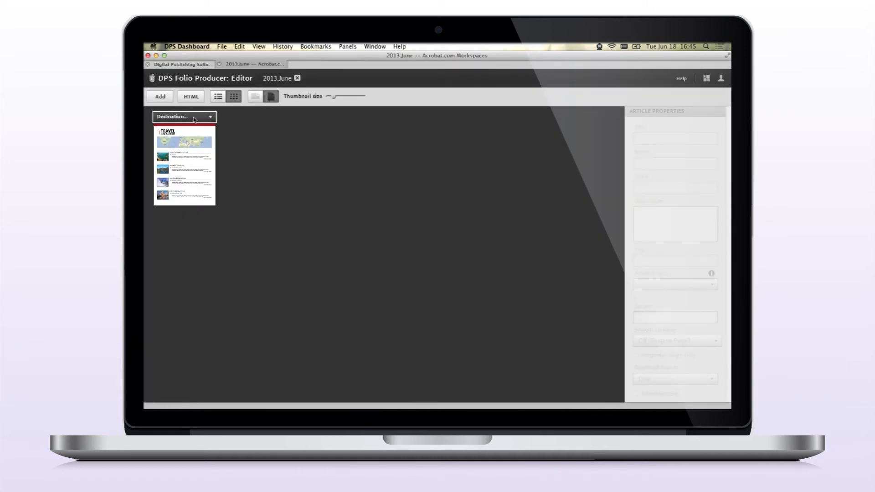